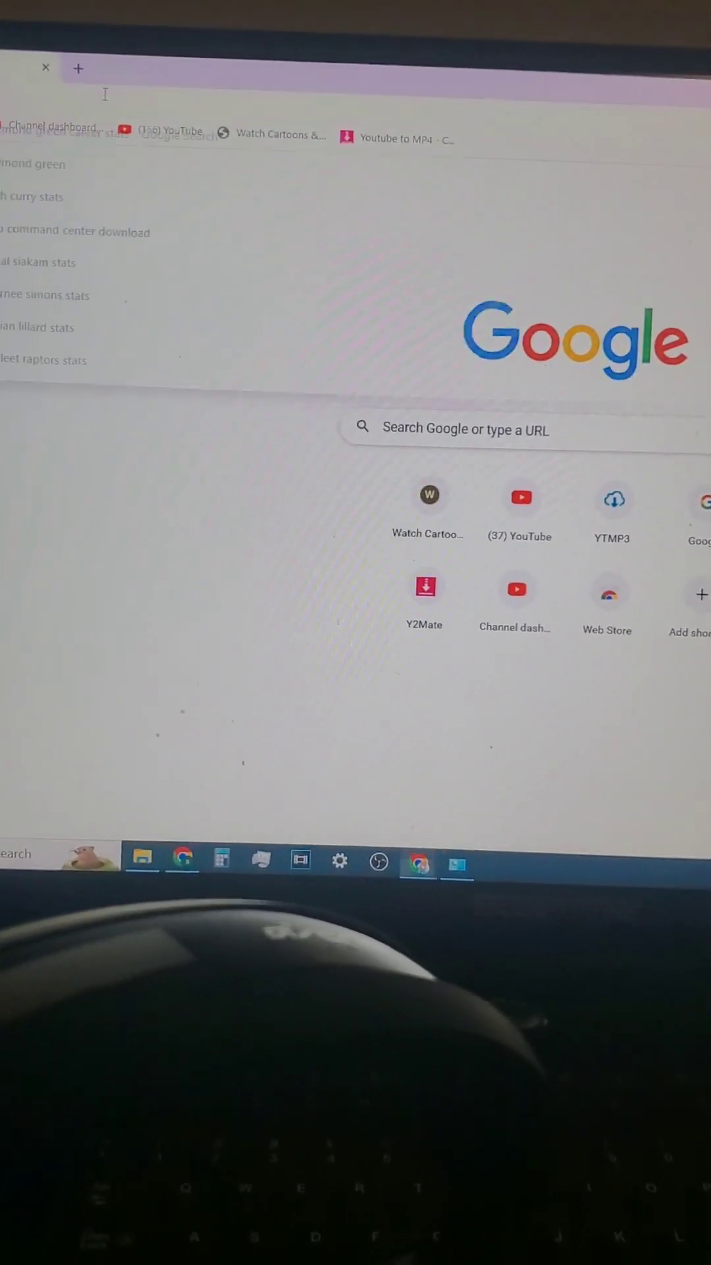
Search Google for 'astro command center download'
{"action": "type", "text": "astro command center download"}
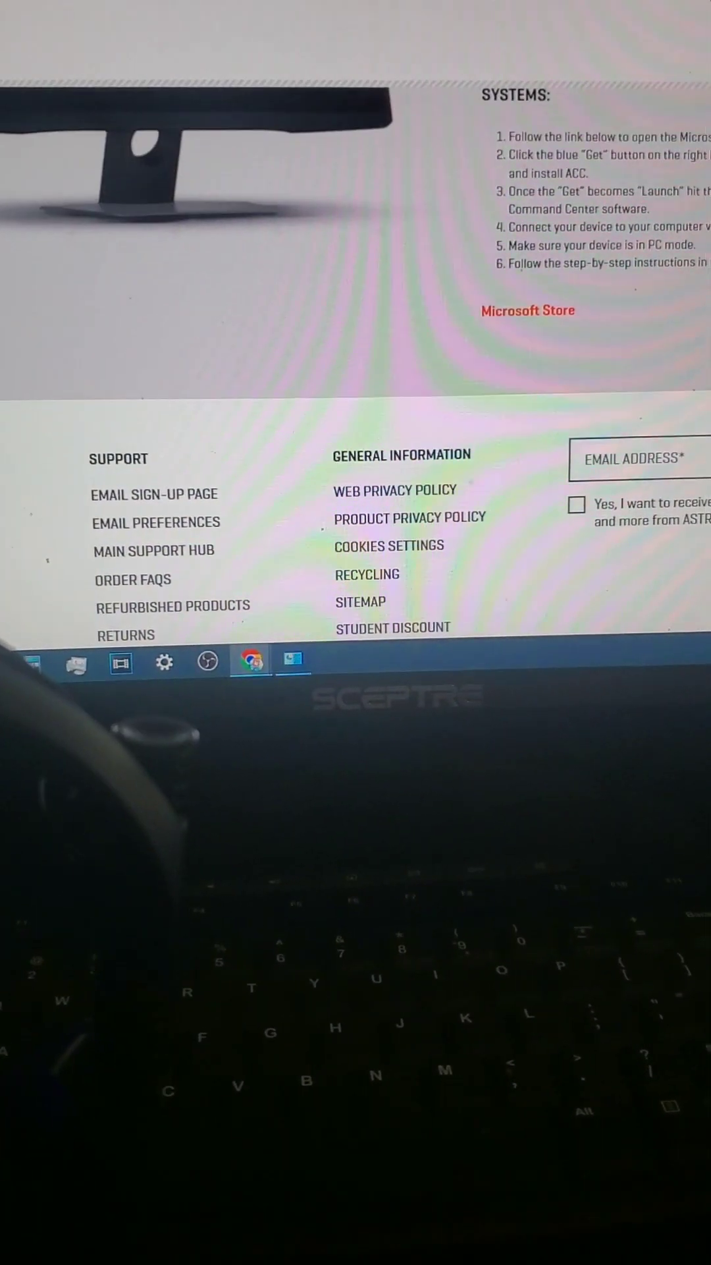
Reach the ACC software page via Contact Us and the FAQ's Support Site link
{"action": "scroll", "scroll_direction": "up", "scroll_amount": 3}
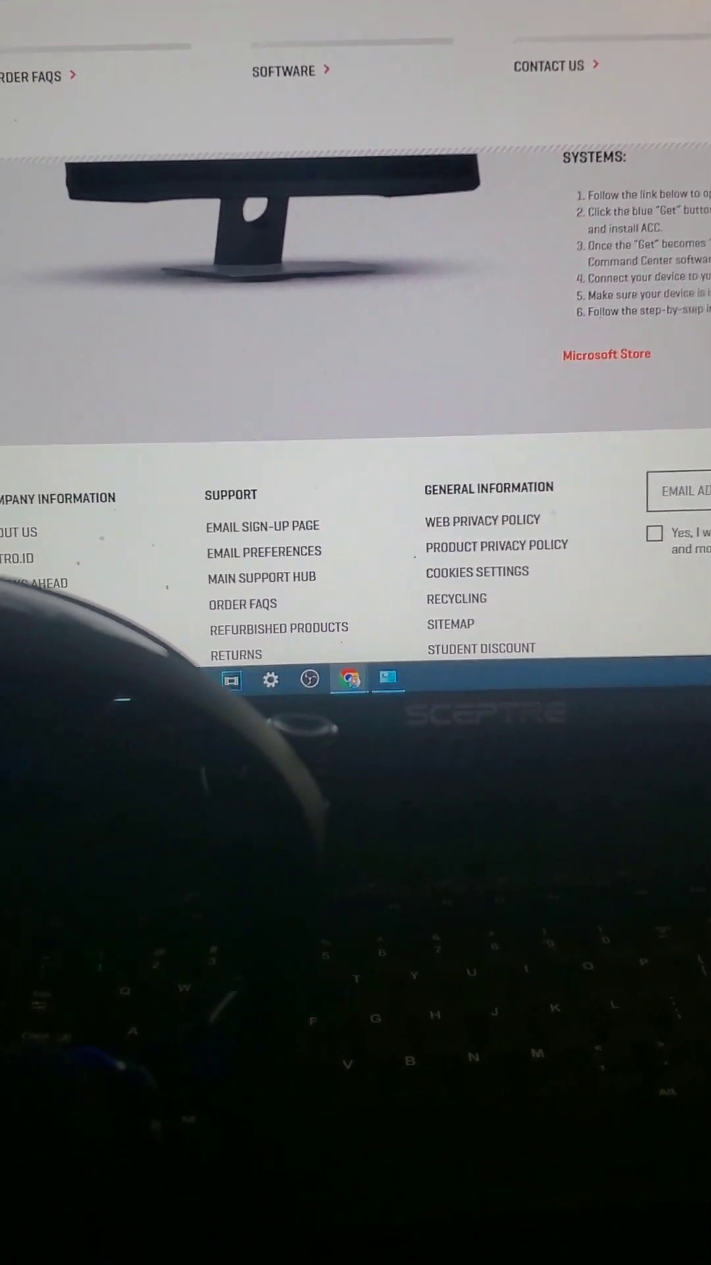
{"action": "scroll", "scroll_direction": "up", "scroll_amount": 3}
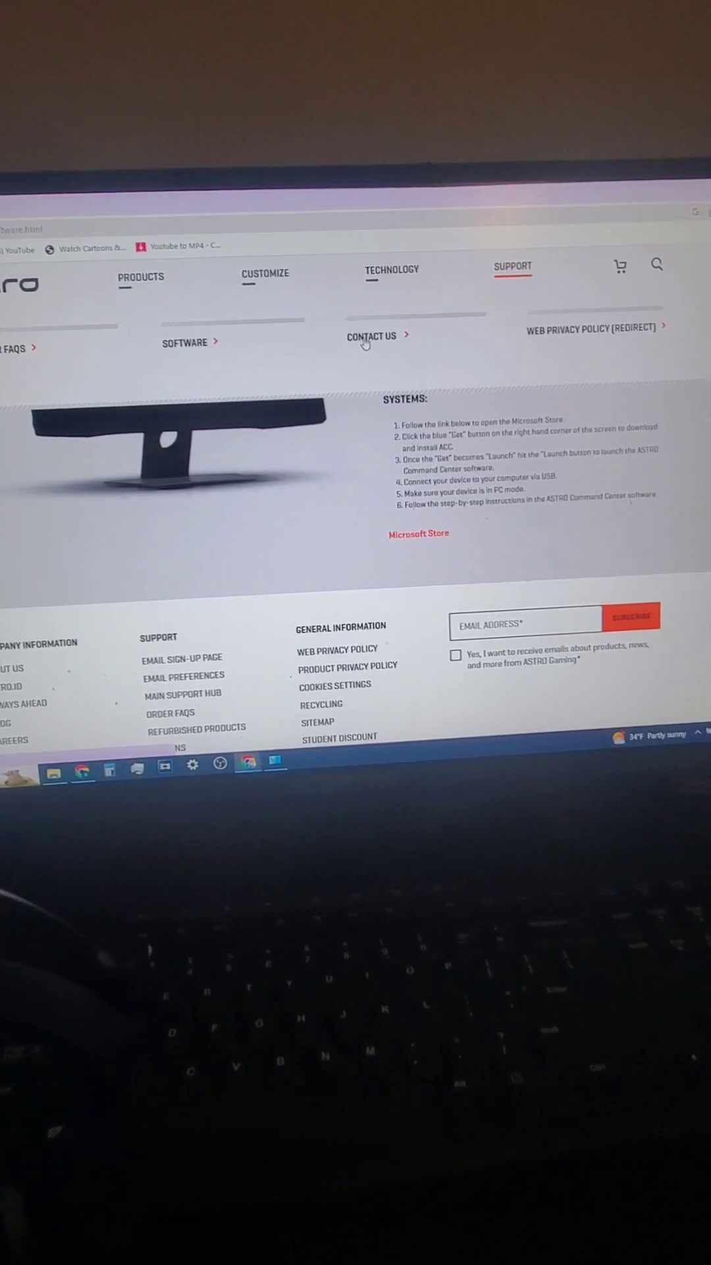
{"action": "left_click", "coordinate": [372, 336]}
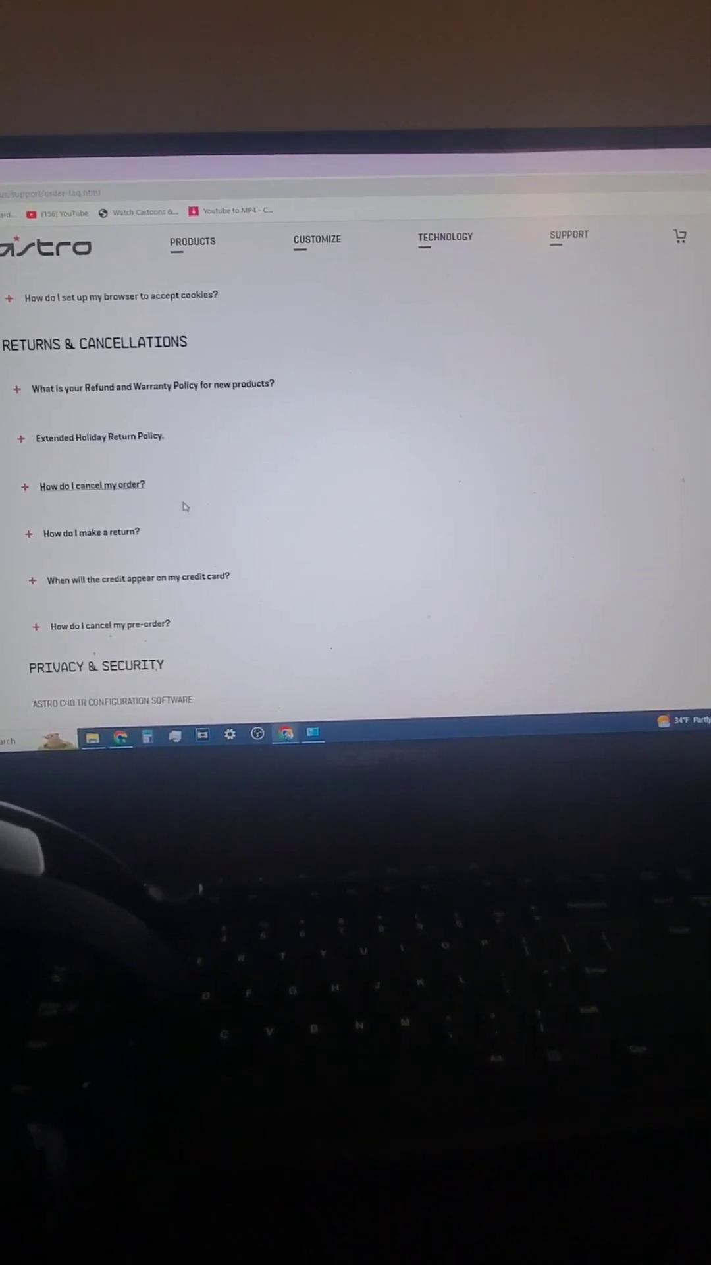
{"action": "scroll", "scroll_direction": "up", "scroll_amount": 3}
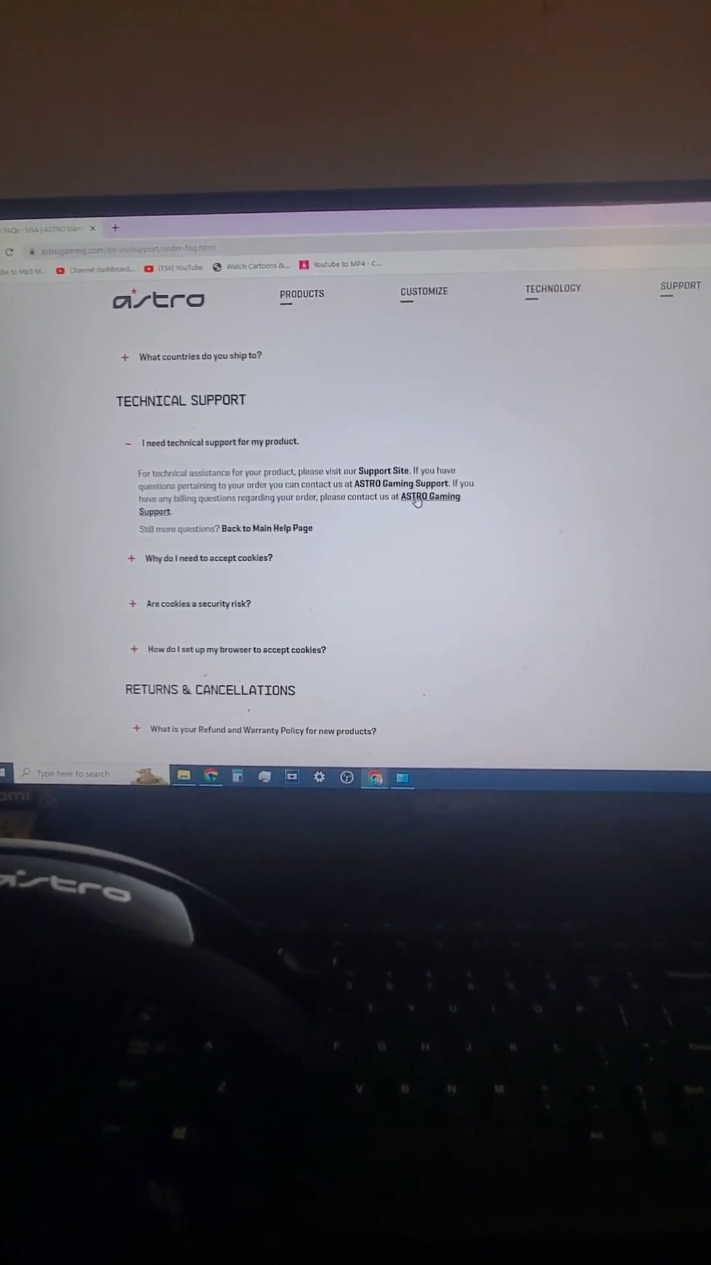
{"action": "left_click", "coordinate": [553, 290]}
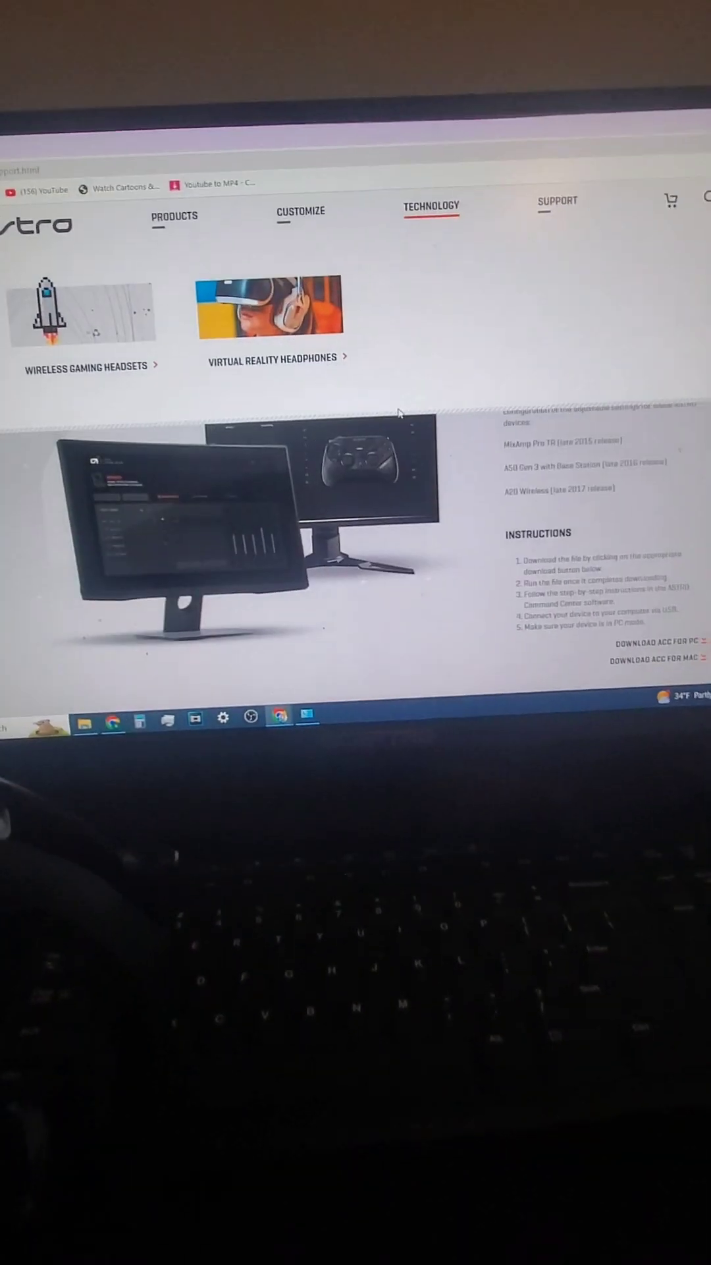
{"action": "scroll", "scroll_direction": "down", "scroll_amount": 3}
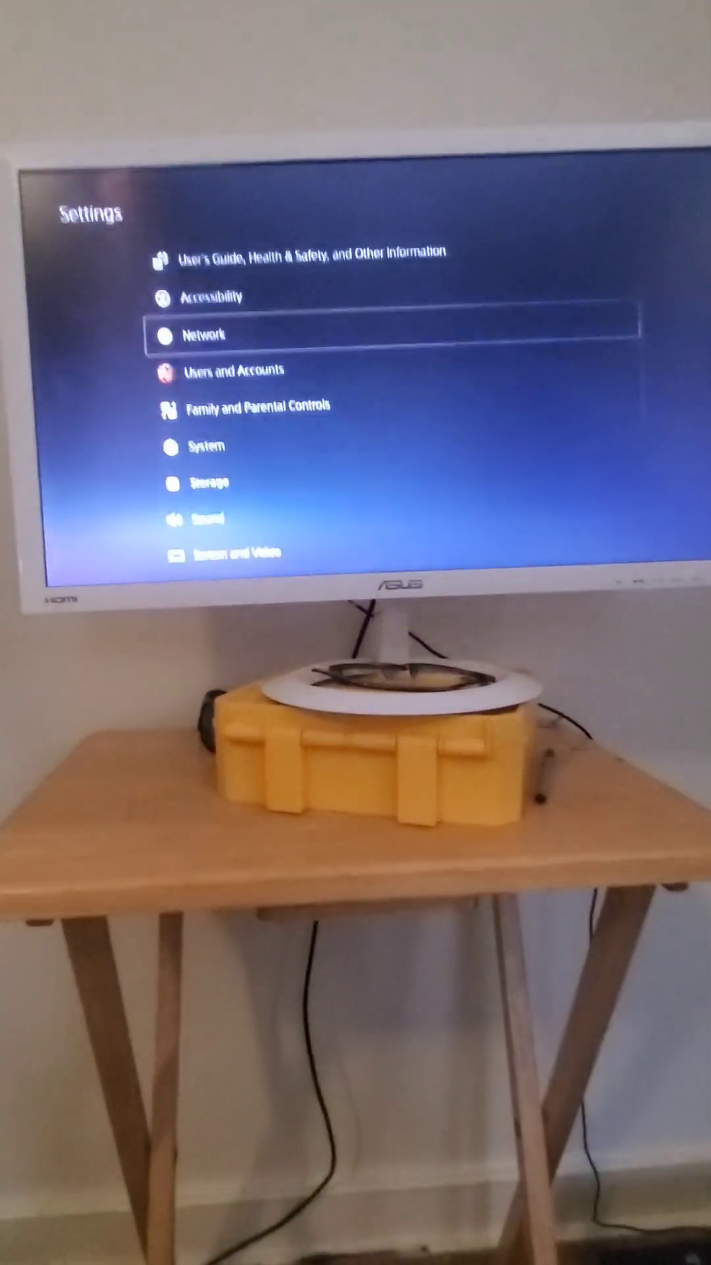
Reach the Sound section's Microphone page with the Astro A50 USB headset as input
{"action": "scroll", "scroll_direction": "down", "scroll_amount": 3}
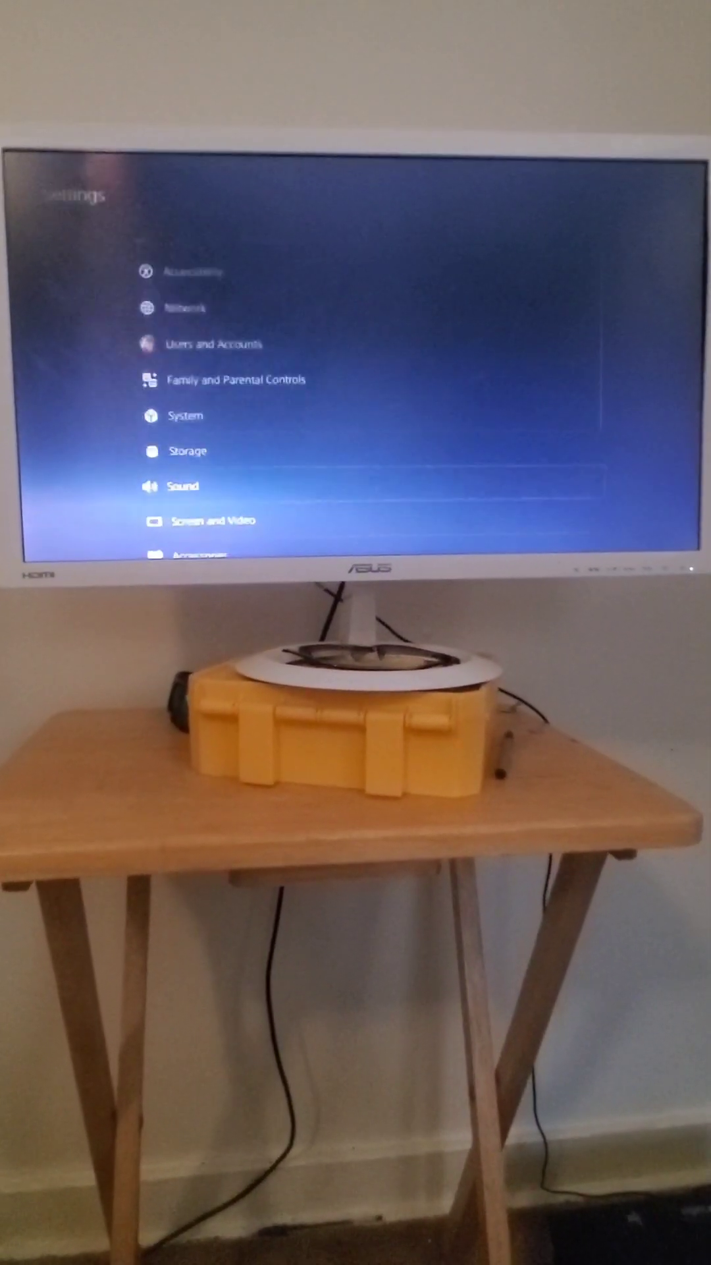
{"action": "left_click", "coordinate": [182, 485]}
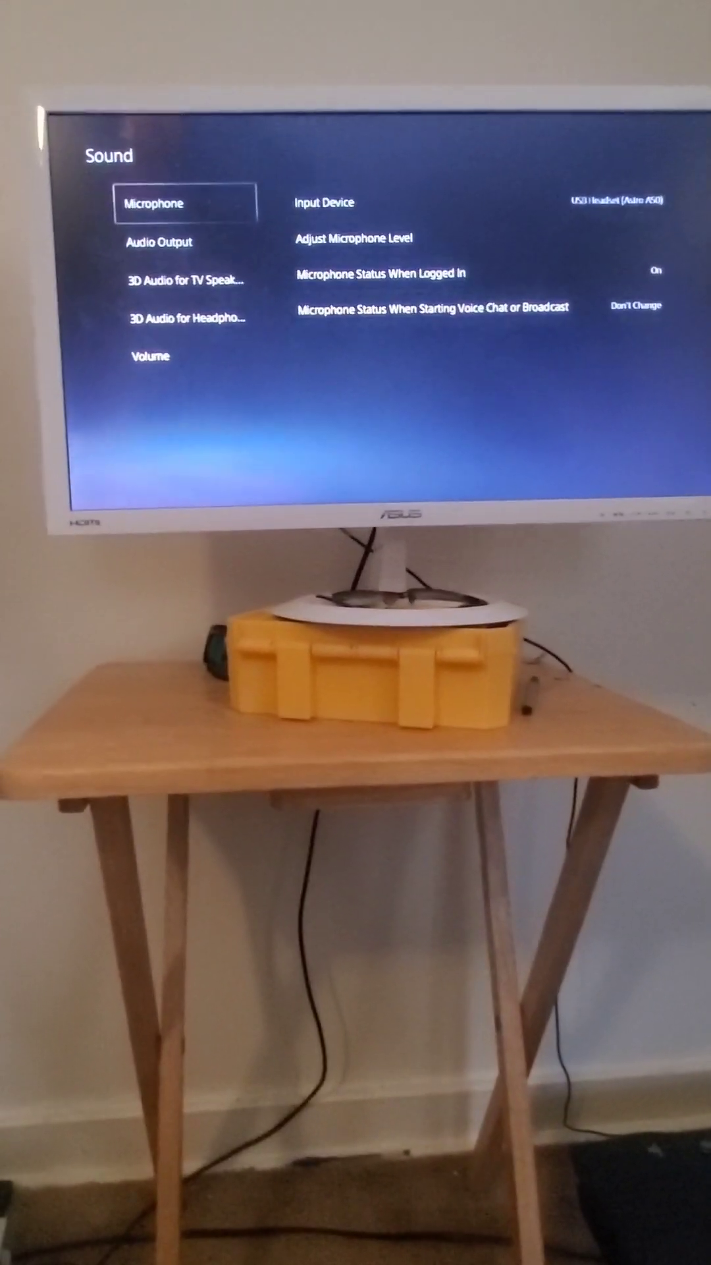
Set the audio output device to USB Headset (Astro A50)
{"action": "left_click", "coordinate": [161, 242]}
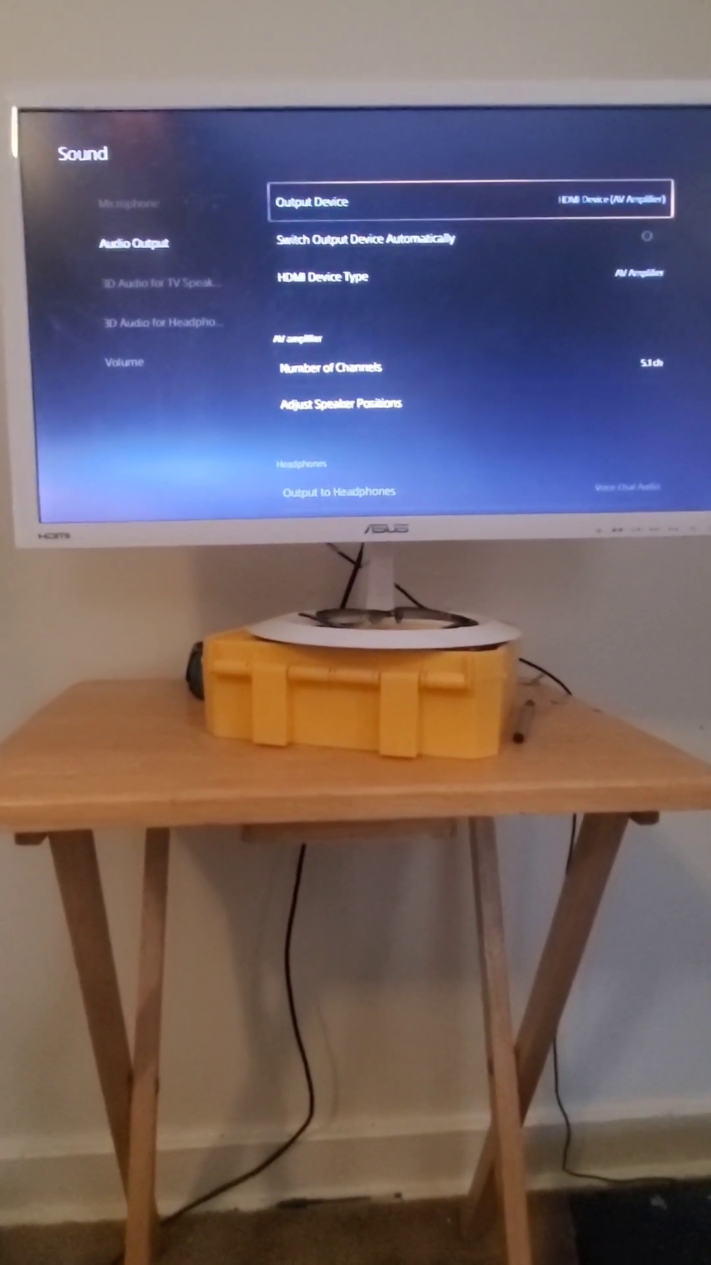
{"action": "left_click", "coordinate": [476, 203]}
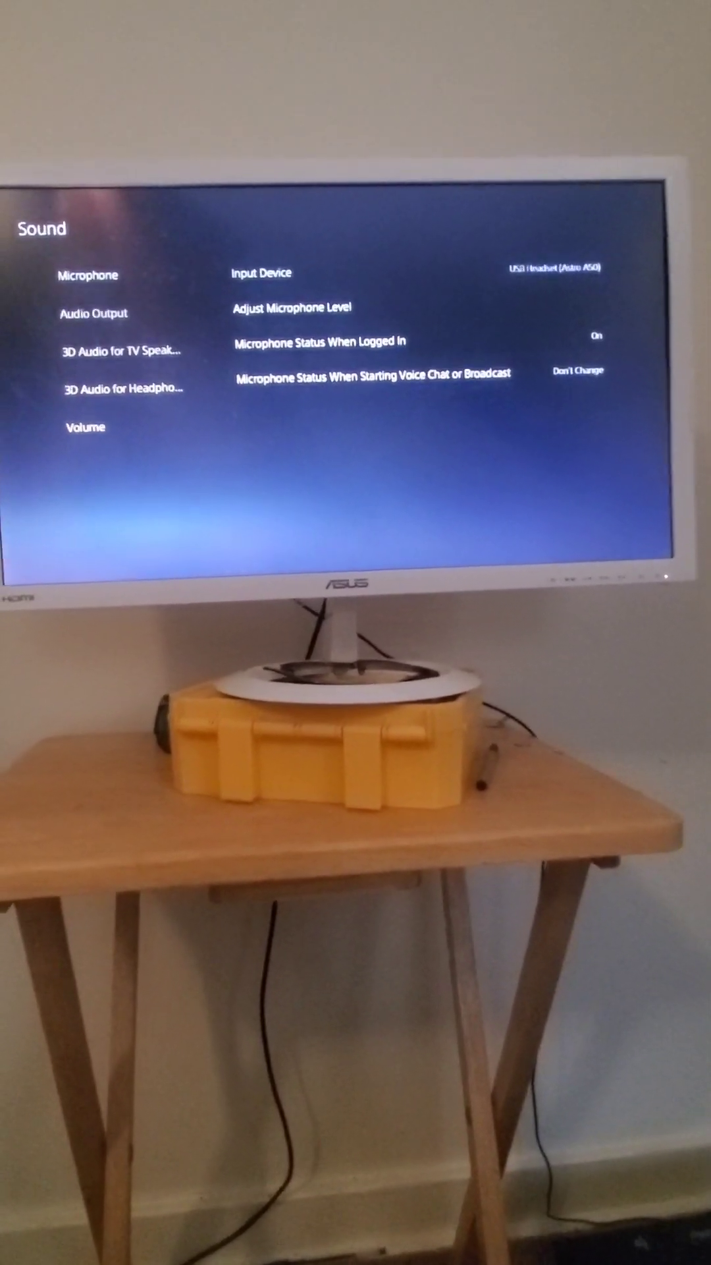
{"action": "left_click", "coordinate": [95, 342]}
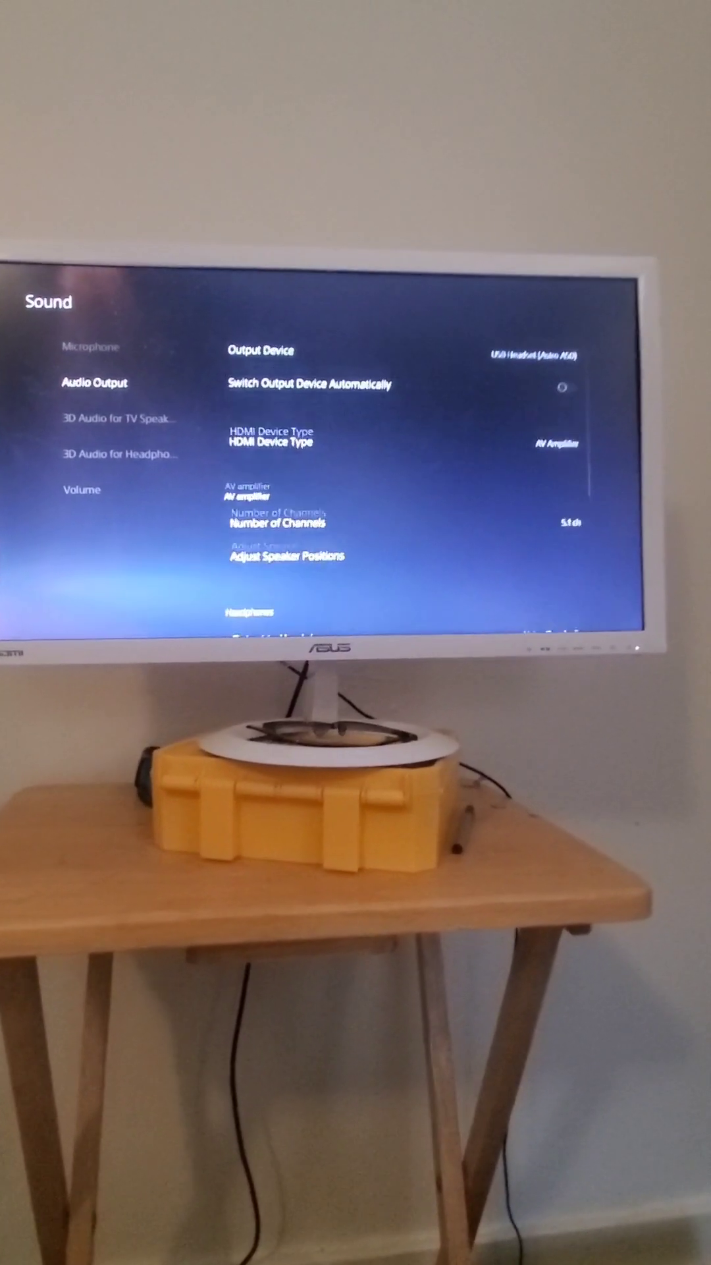
Review the Headphones and General options, with headphones output on Voice Chat Audio
{"action": "left_click", "coordinate": [556, 444]}
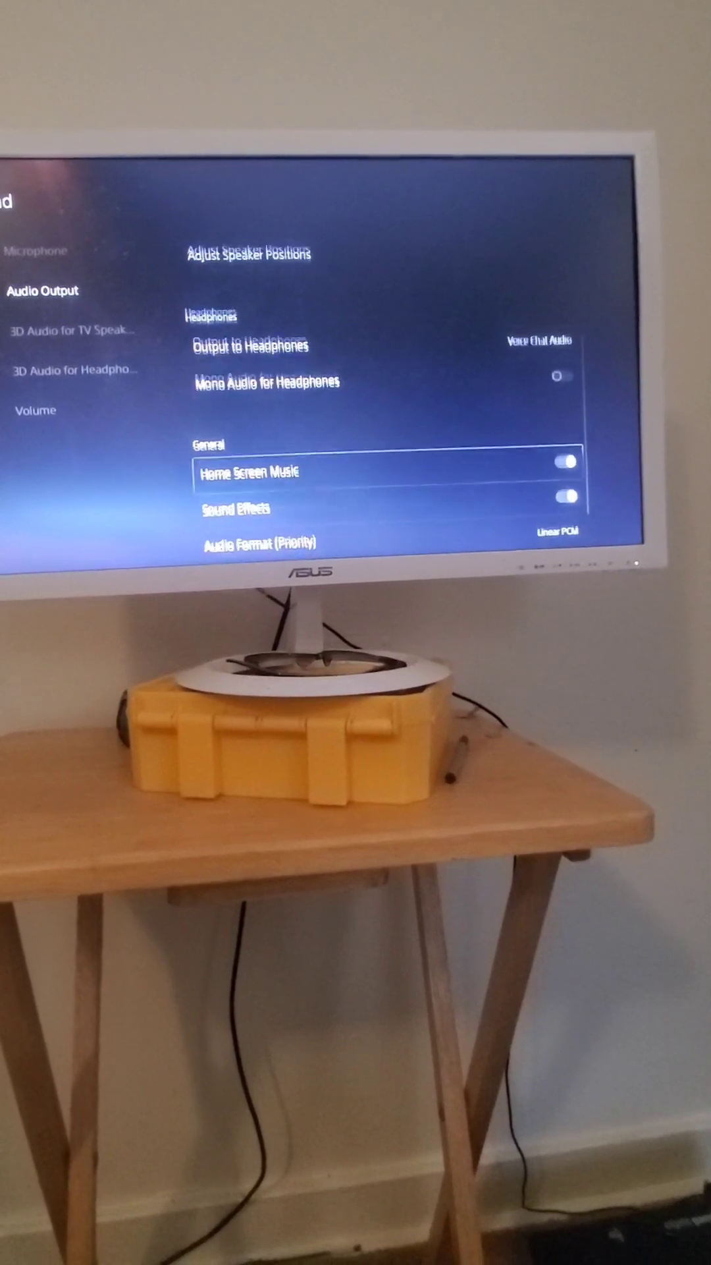
{"action": "left_click", "coordinate": [74, 329]}
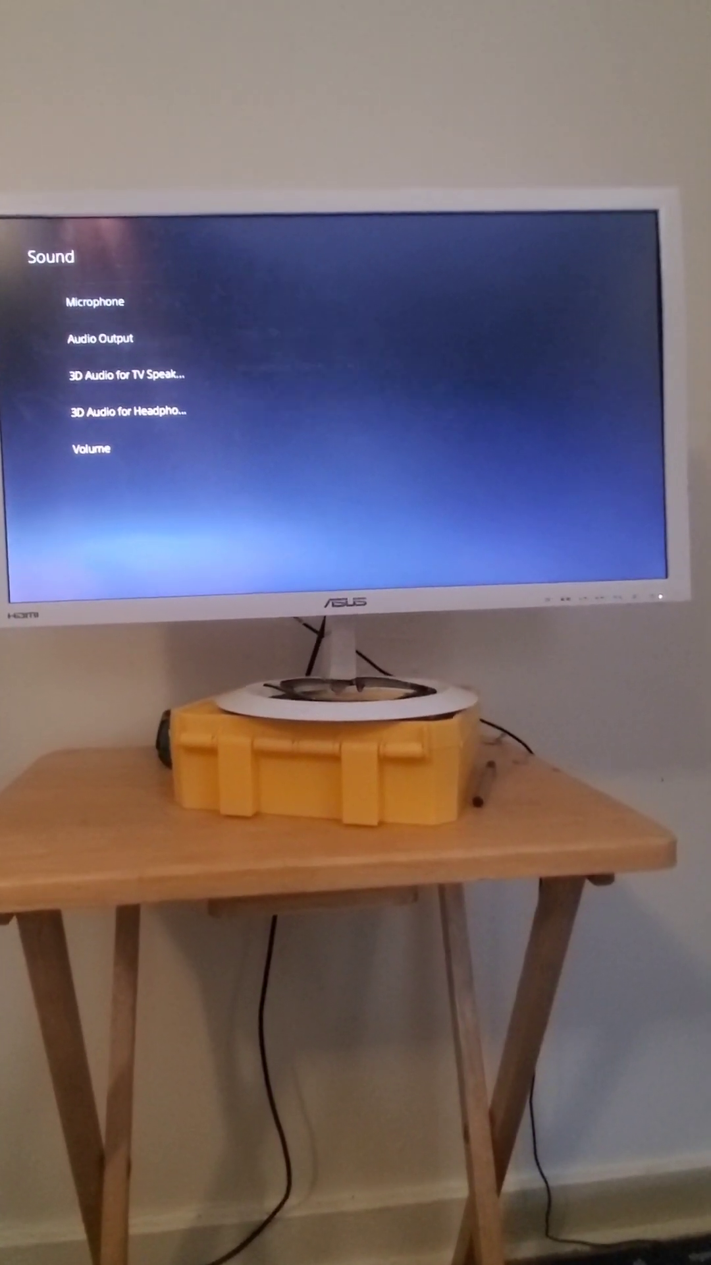
{"action": "left_click", "coordinate": [101, 337]}
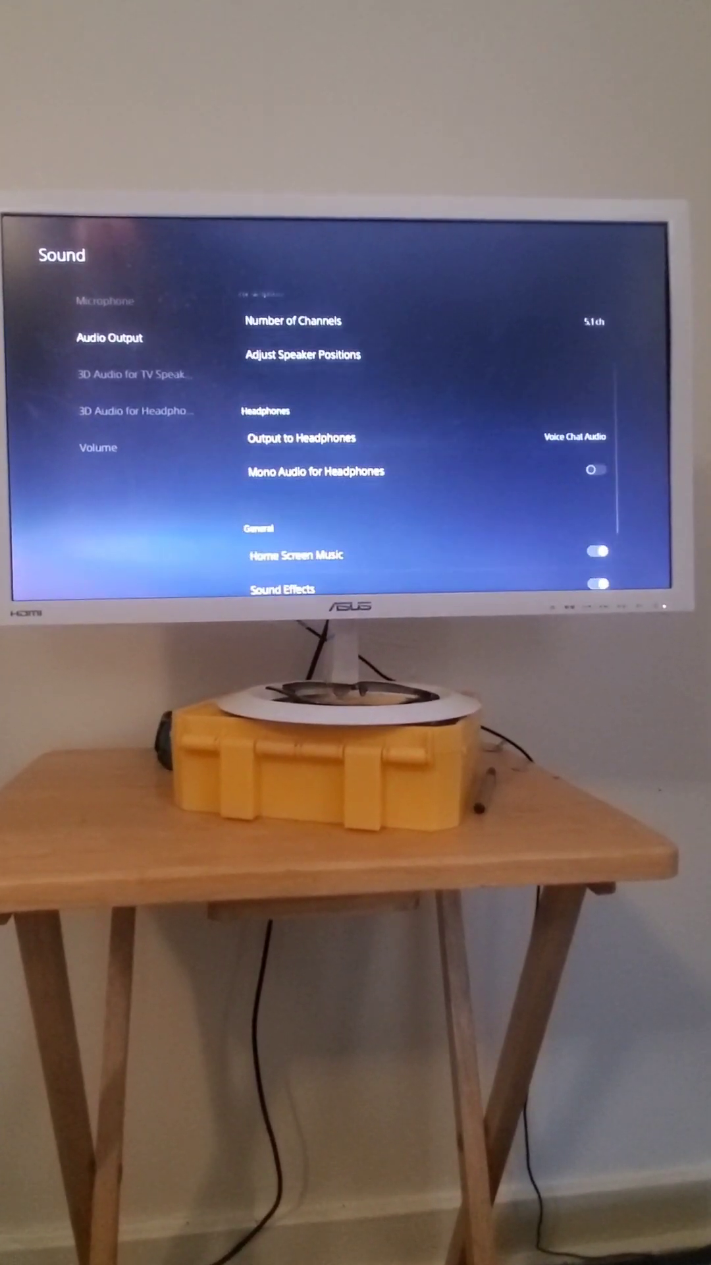